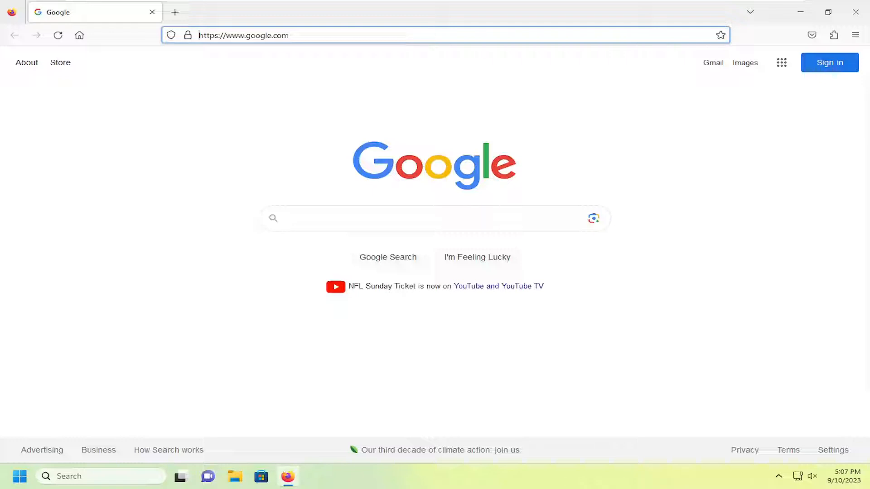
{"action": "mouse_move", "coordinate": [718, 132]}
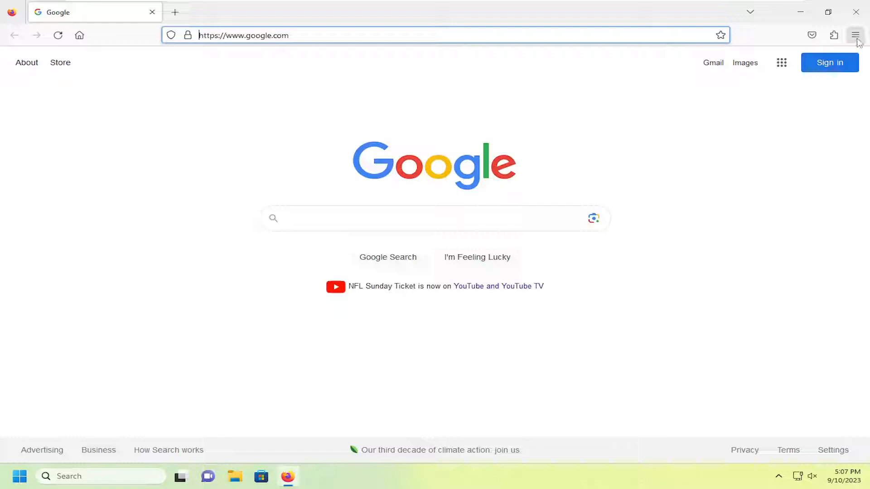
{"action": "mouse_move", "coordinate": [855, 35]}
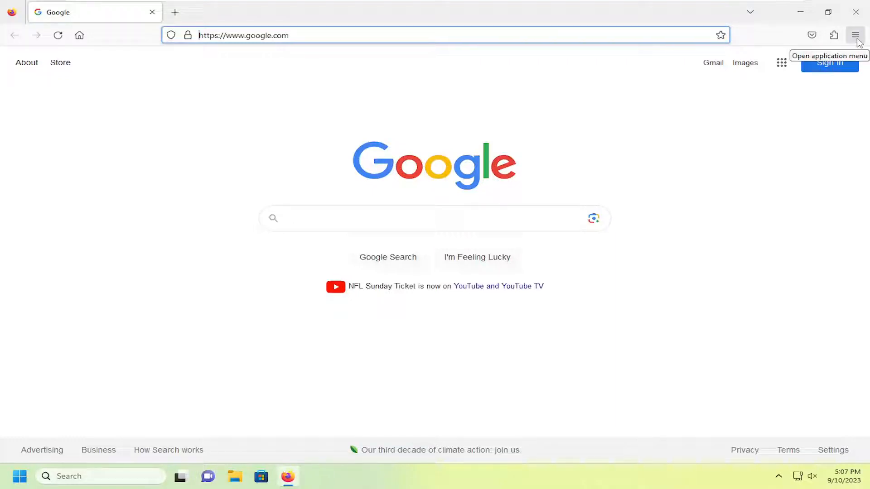
Open Firefox's application menu from the toolbar's hamburger button over the Google page
{"action": "left_click", "coordinate": [856, 35]}
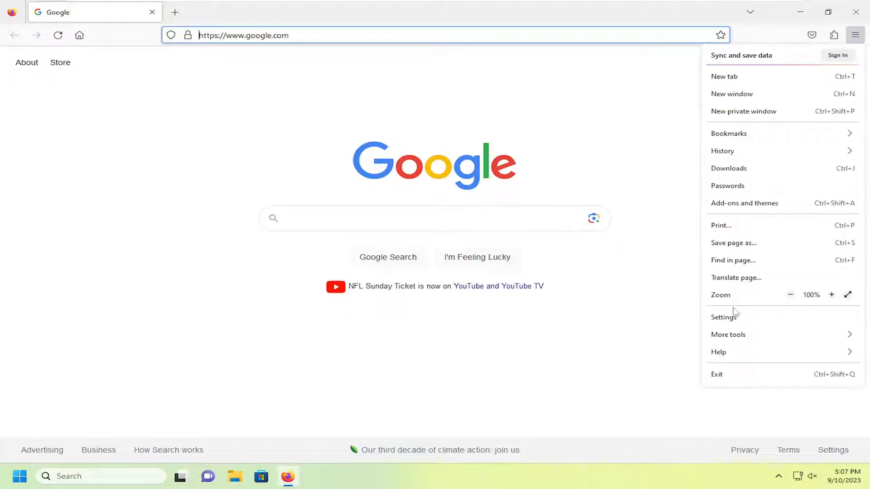
Open Settings and scroll the General page to Fonts, showing Times New Roman at size 16
{"action": "left_click", "coordinate": [724, 317]}
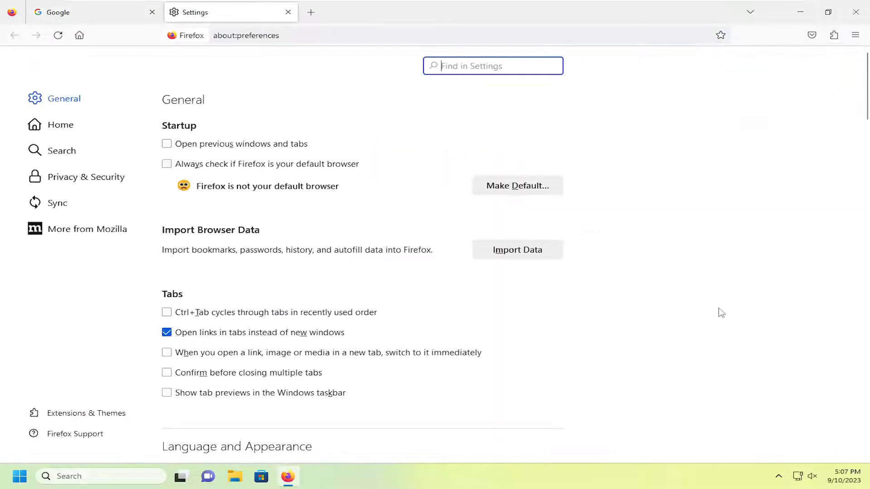
{"action": "mouse_move", "coordinate": [287, 220]}
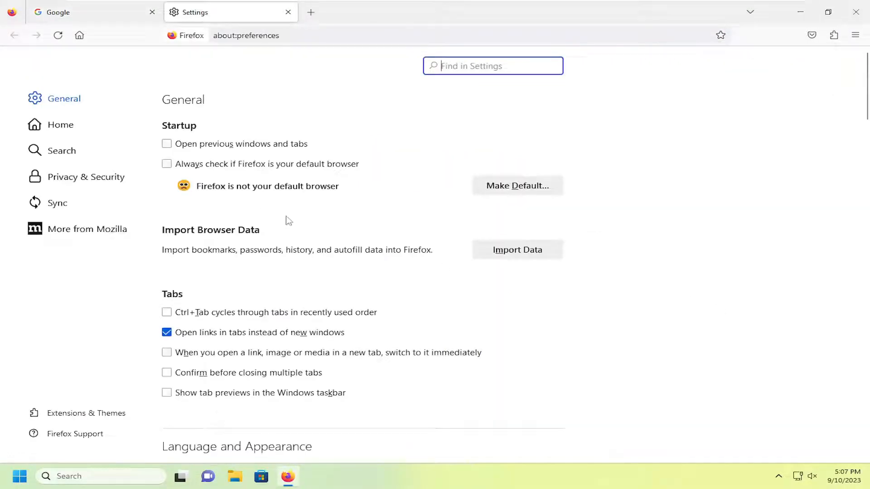
{"action": "scroll", "scroll_direction": "down", "scroll_amount": 3}
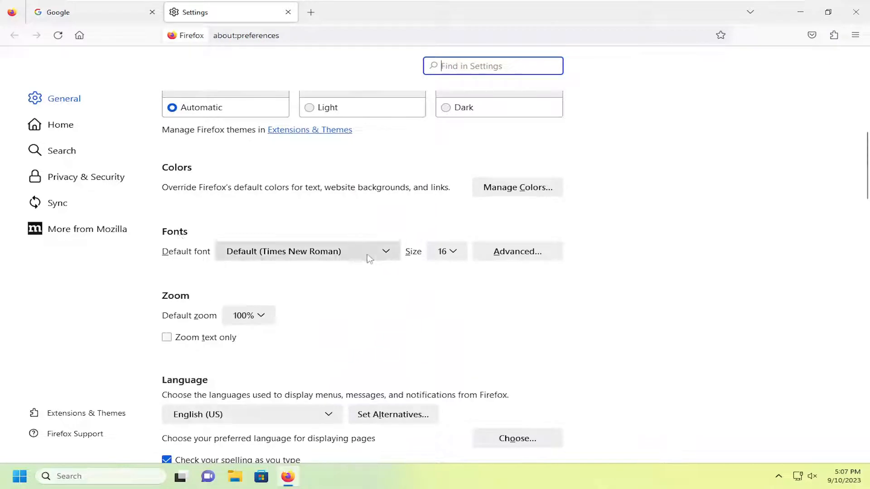
{"action": "left_click", "coordinate": [305, 252]}
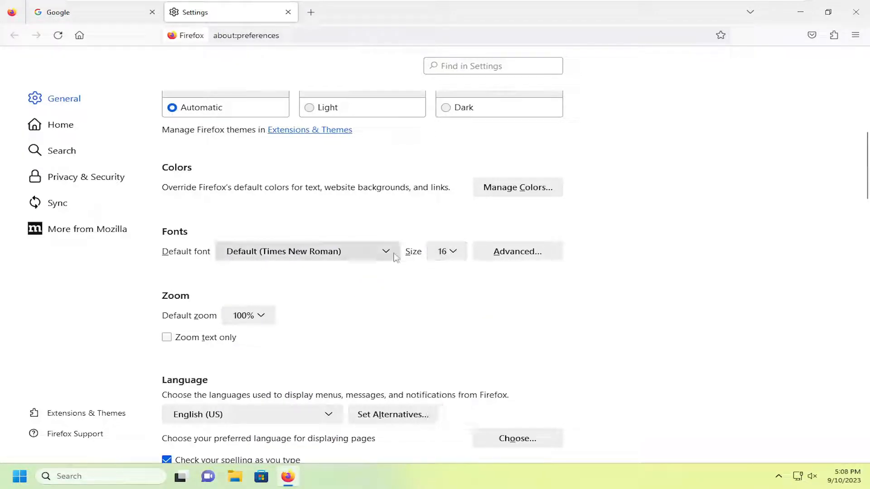
{"action": "mouse_move", "coordinate": [517, 251]}
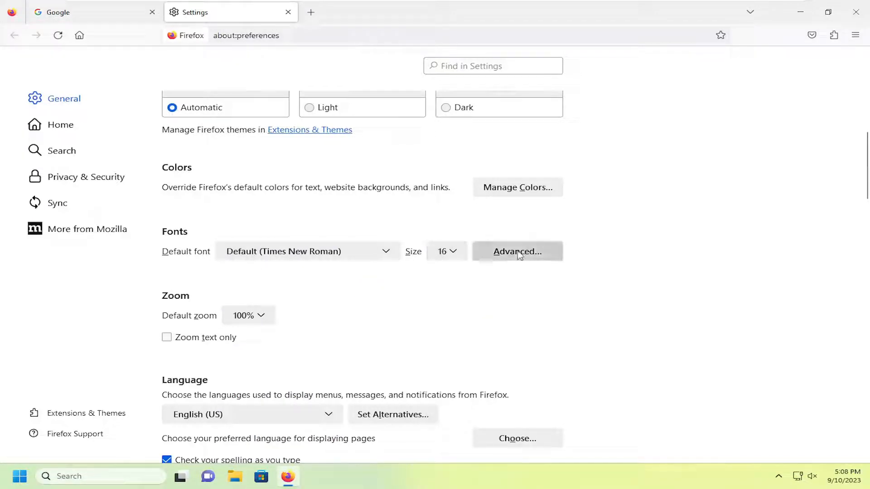
{"action": "left_click", "coordinate": [516, 251]}
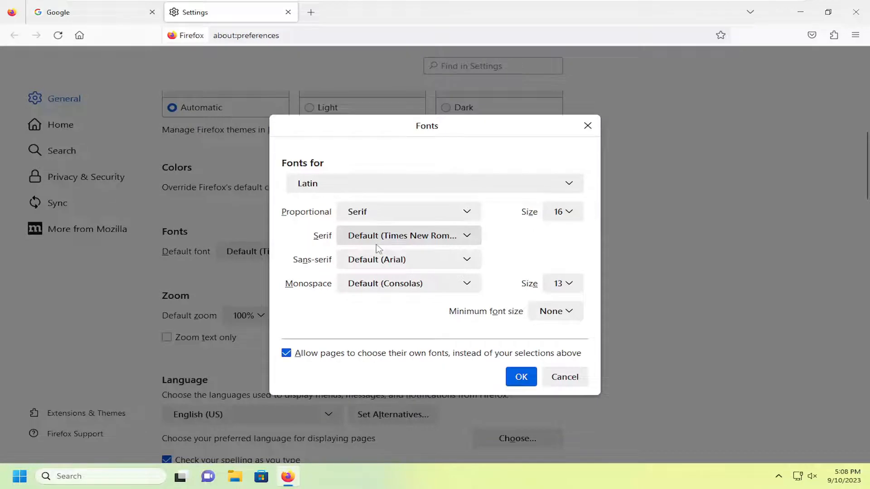
{"action": "left_click", "coordinate": [408, 283]}
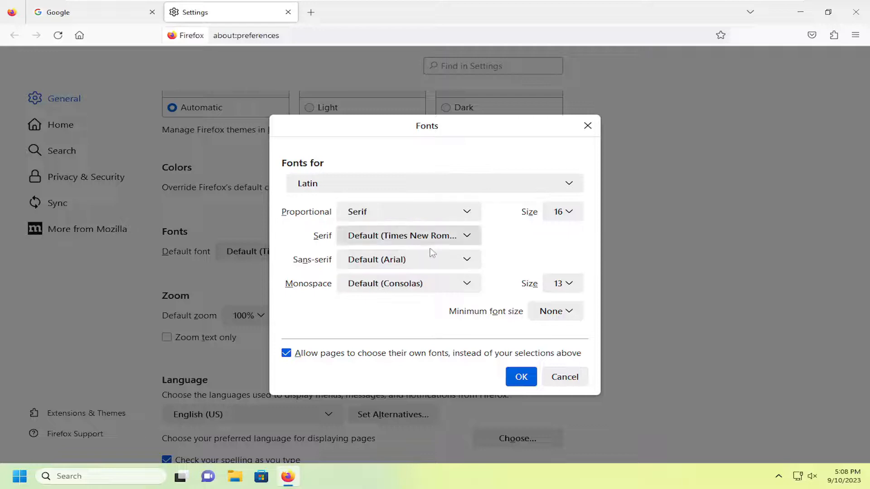
{"action": "mouse_move", "coordinate": [418, 205]}
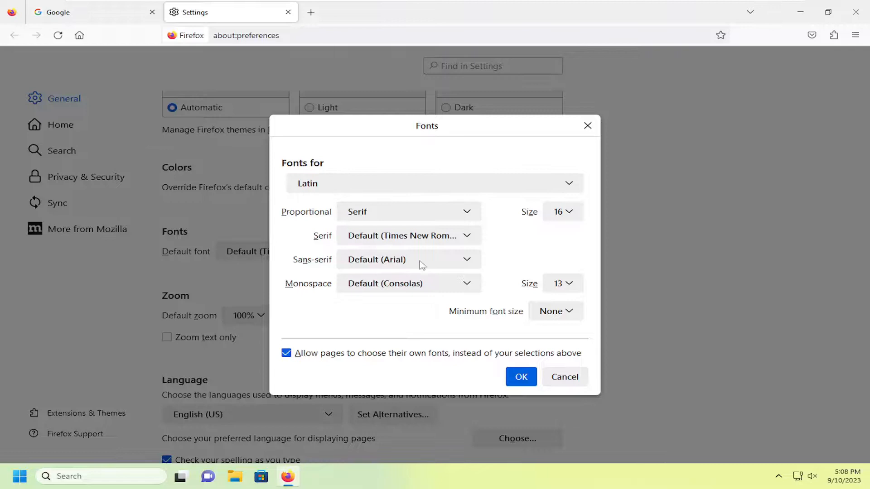
{"action": "mouse_move", "coordinate": [545, 326]}
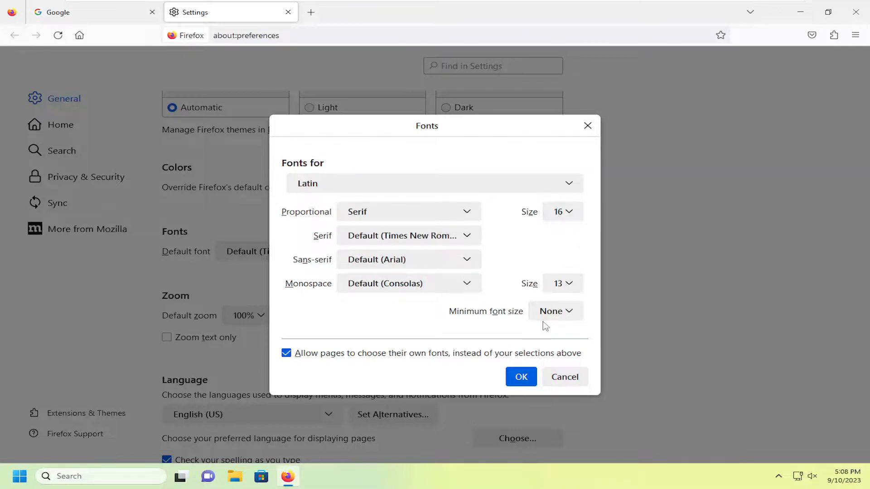
{"action": "left_click", "coordinate": [555, 311]}
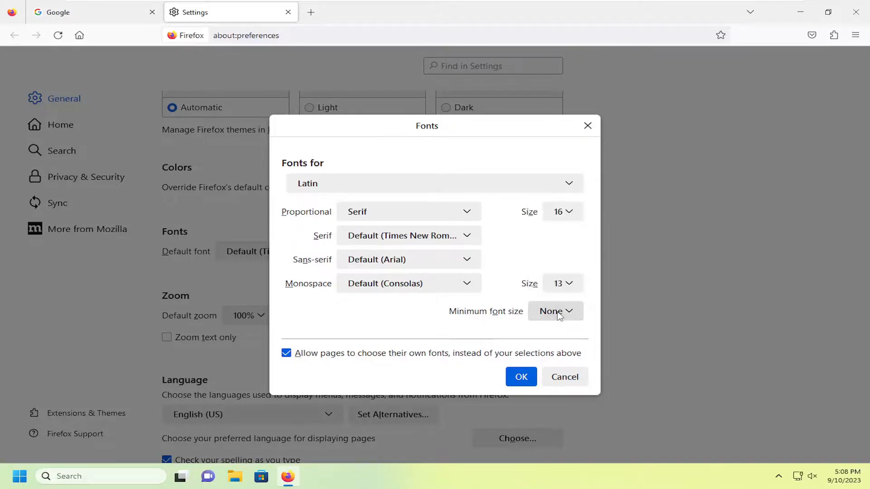
{"action": "mouse_move", "coordinate": [565, 376]}
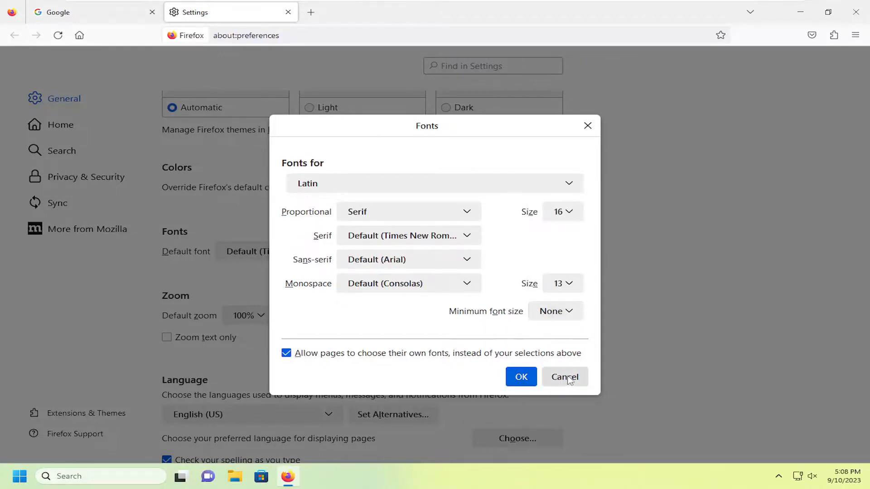
{"action": "left_click", "coordinate": [565, 377]}
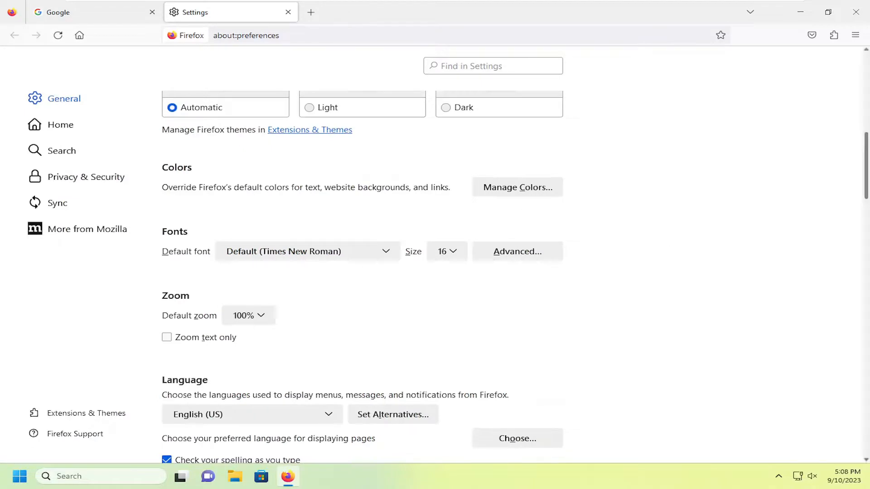